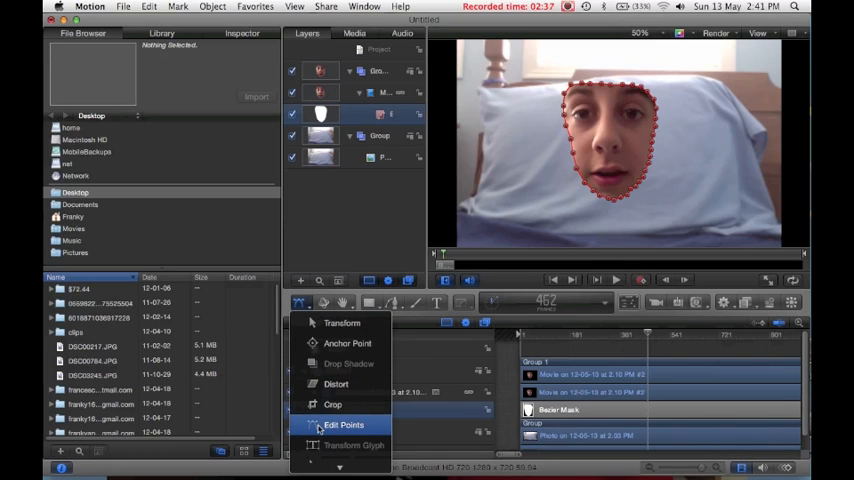
- Switch the transform tool to Edit Points to adjust the face mask's outline points
left_click(344, 424)
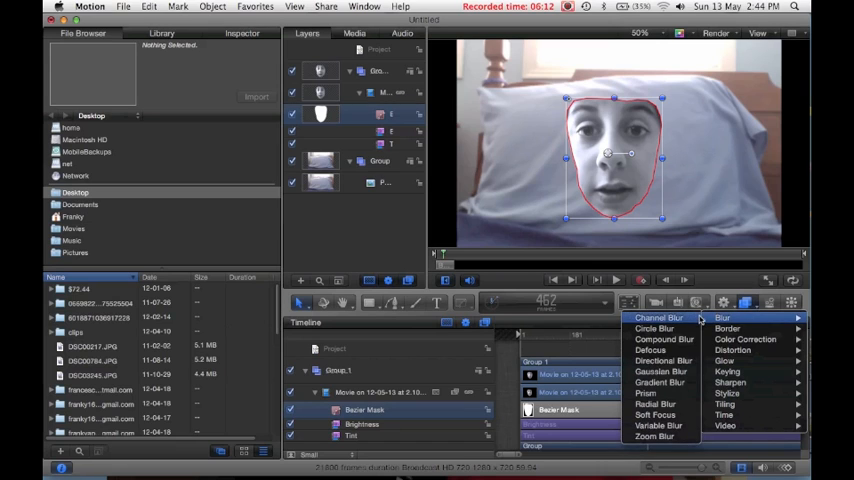
- Add a Channel Blur filter to the Bezier face mask to soften its edges
left_click(657, 317)
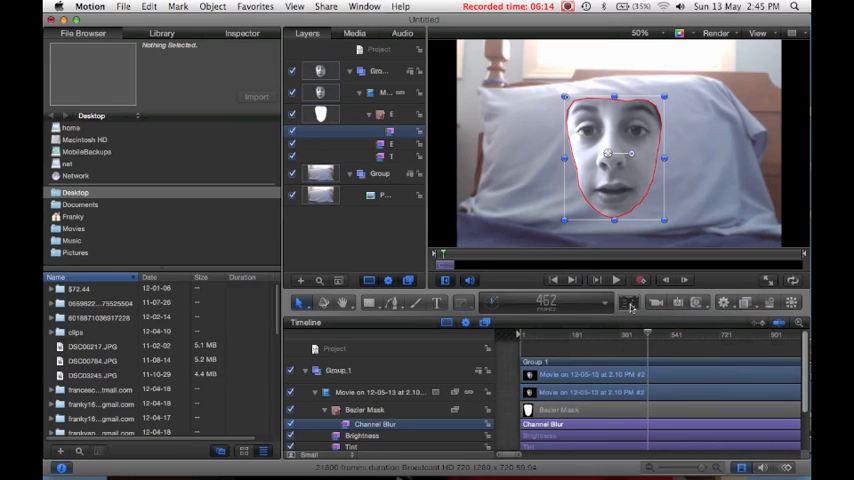